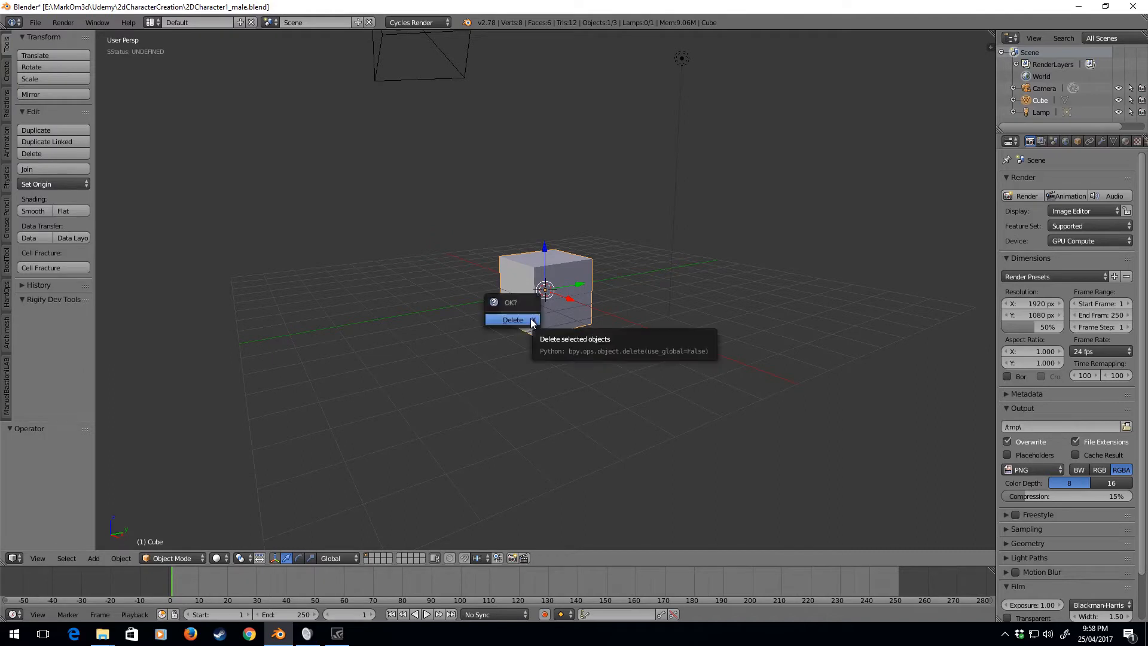
Delete the default cube from the scene.
{"action": "left_click", "coordinate": [512, 320]}
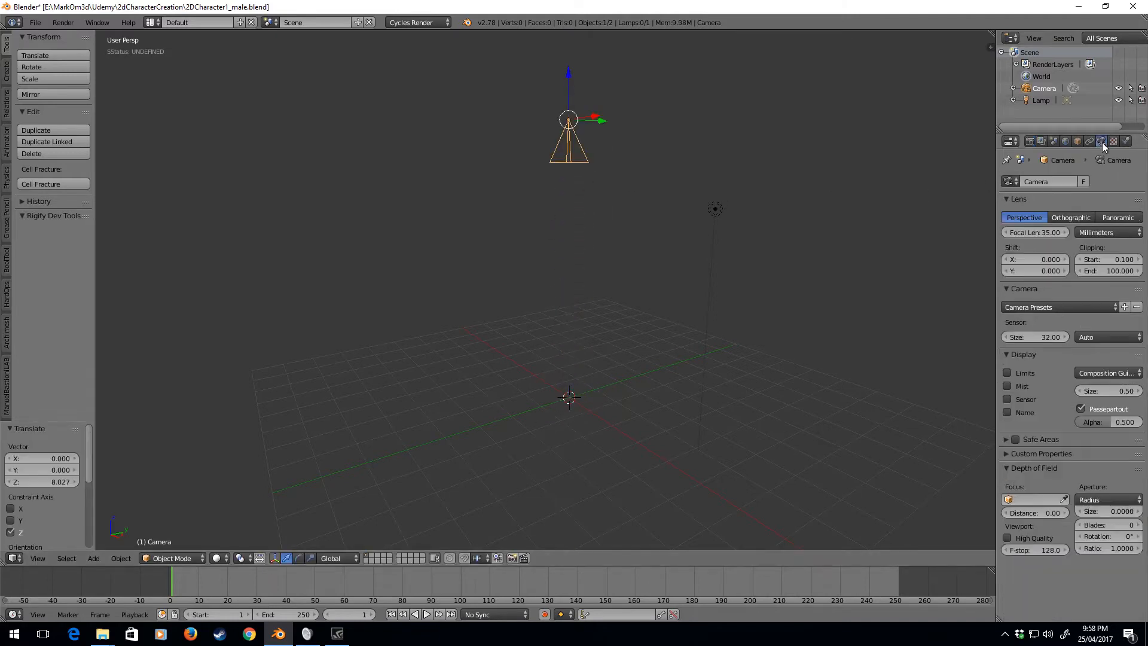
{"action": "mouse_move", "coordinate": [1104, 141]}
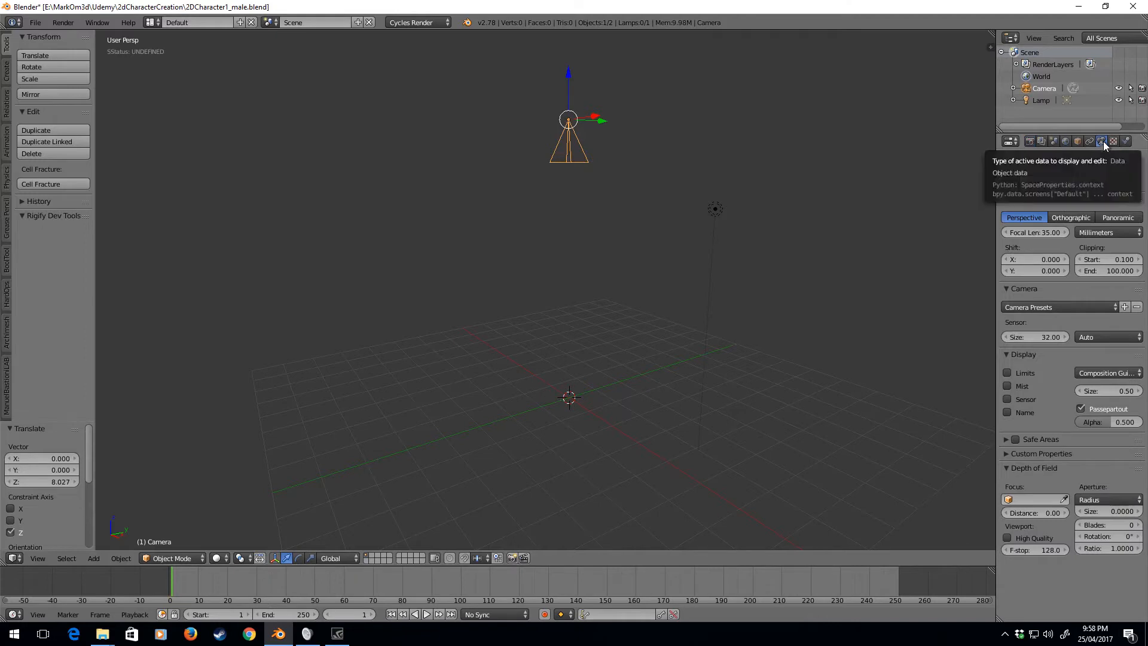
Switch the camera lens type from Perspective to Orthographic.
{"action": "left_click", "coordinate": [1069, 217]}
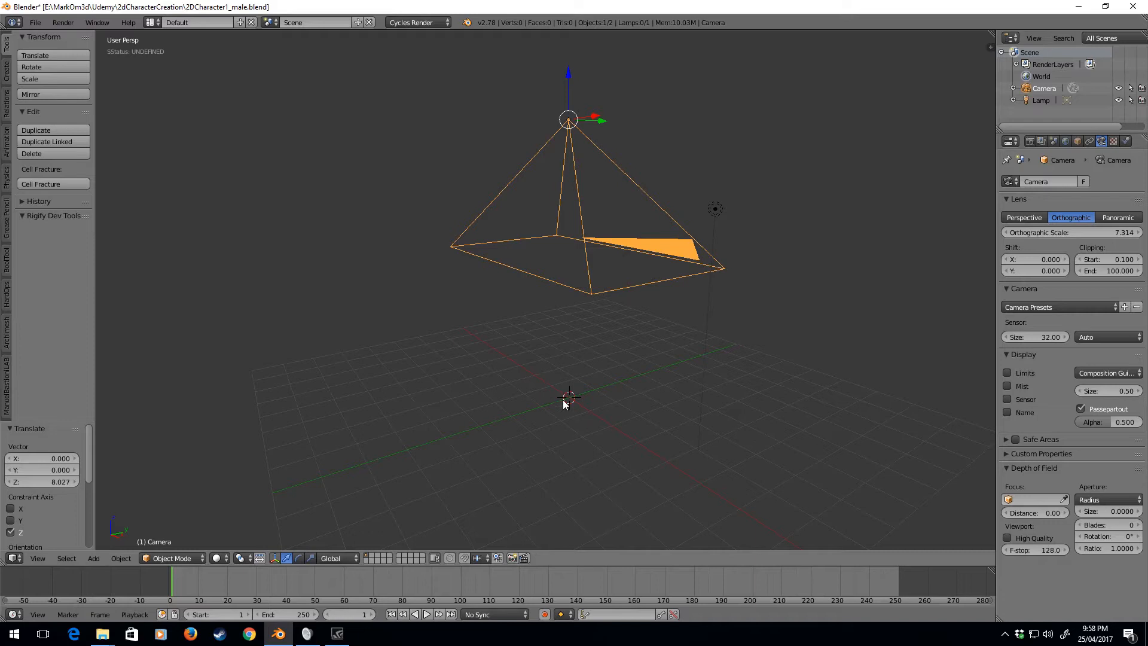
{"action": "mouse_move", "coordinate": [562, 427]}
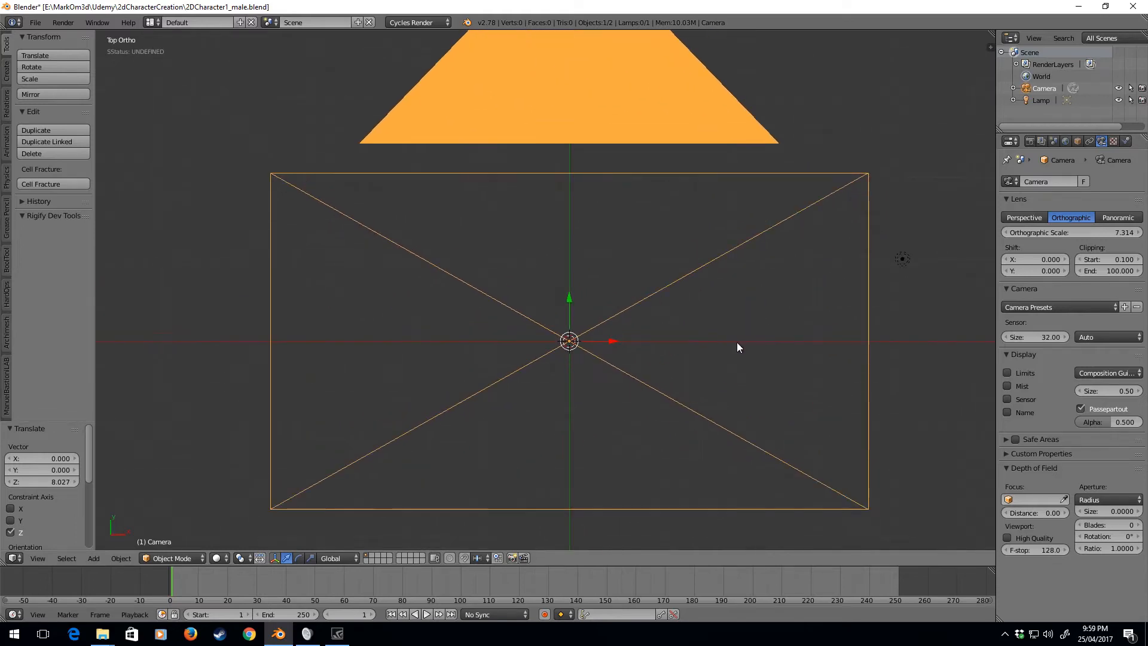
{"action": "mouse_move", "coordinate": [806, 339]}
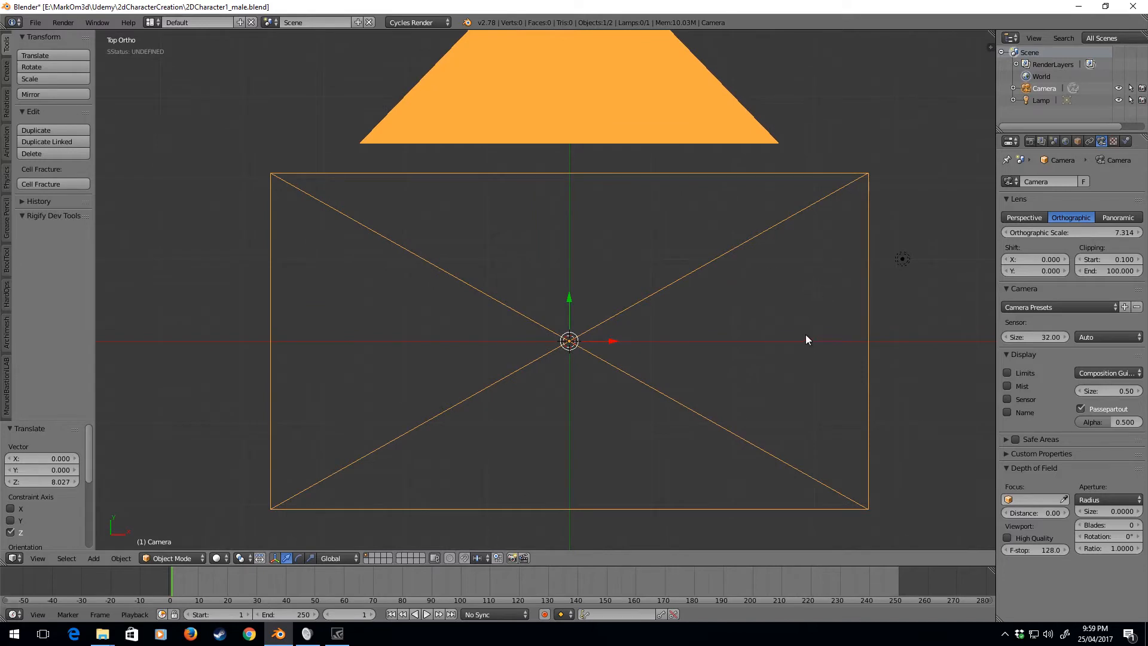
{"action": "mouse_move", "coordinate": [809, 179]}
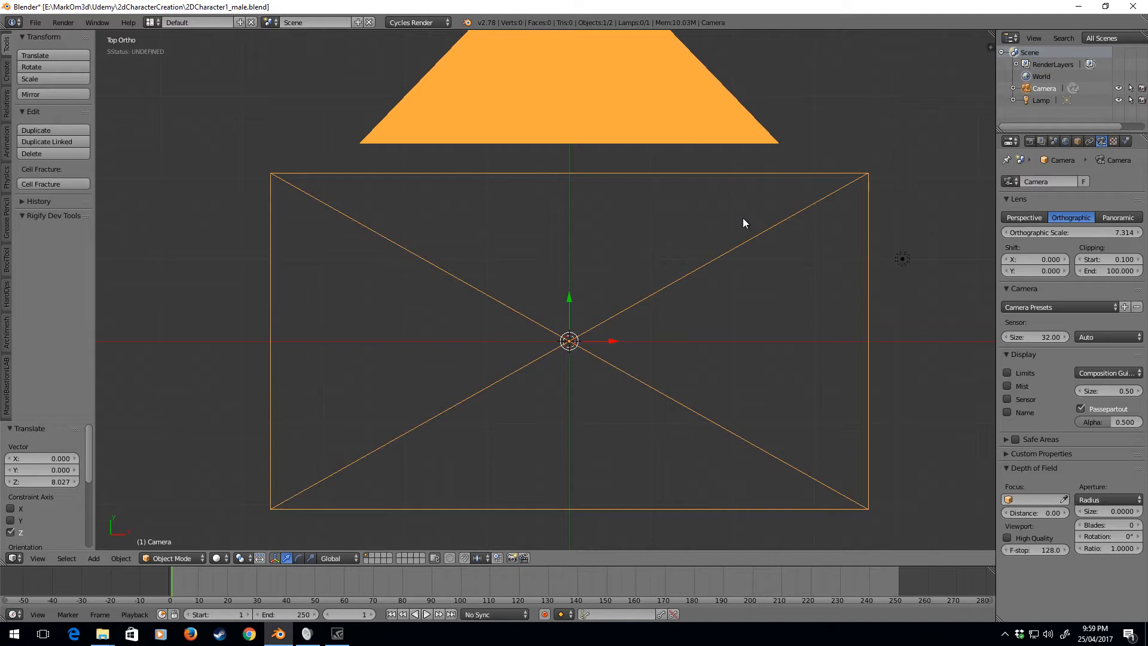
{"action": "mouse_move", "coordinate": [696, 307]}
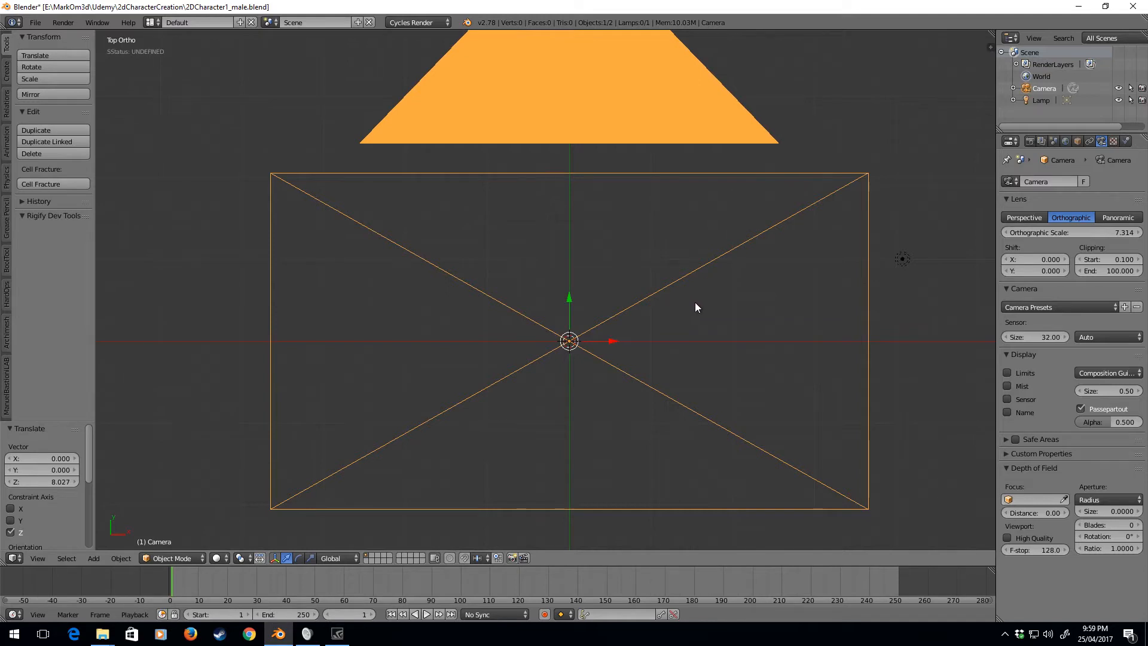
{"action": "mouse_move", "coordinate": [690, 310]}
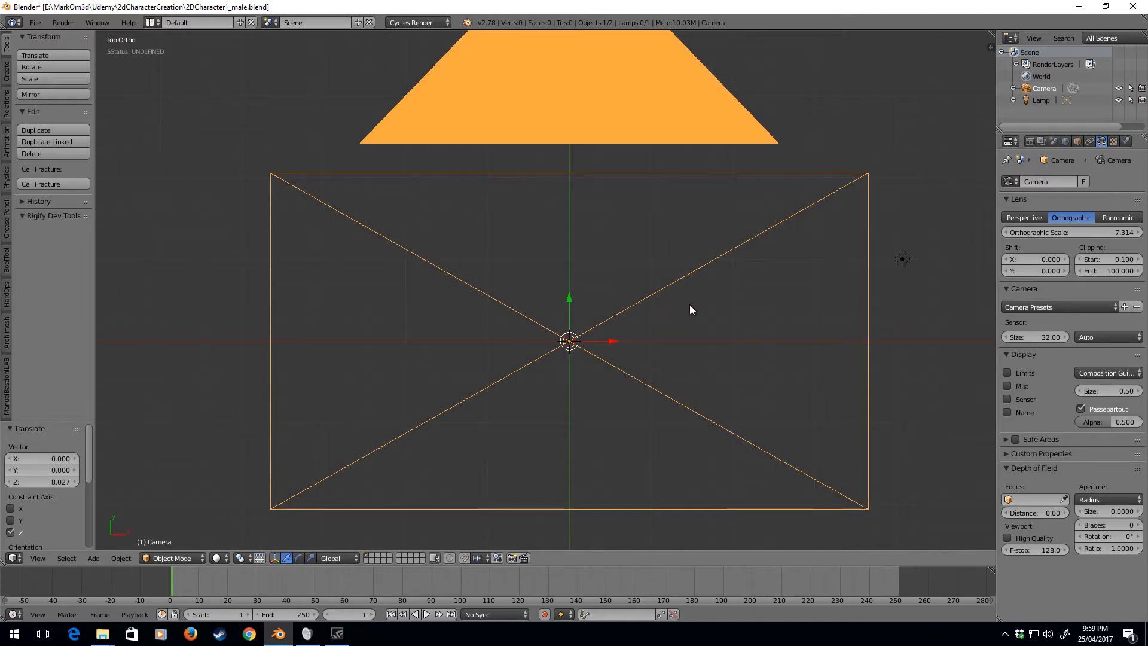
{"action": "mouse_move", "coordinate": [818, 336]}
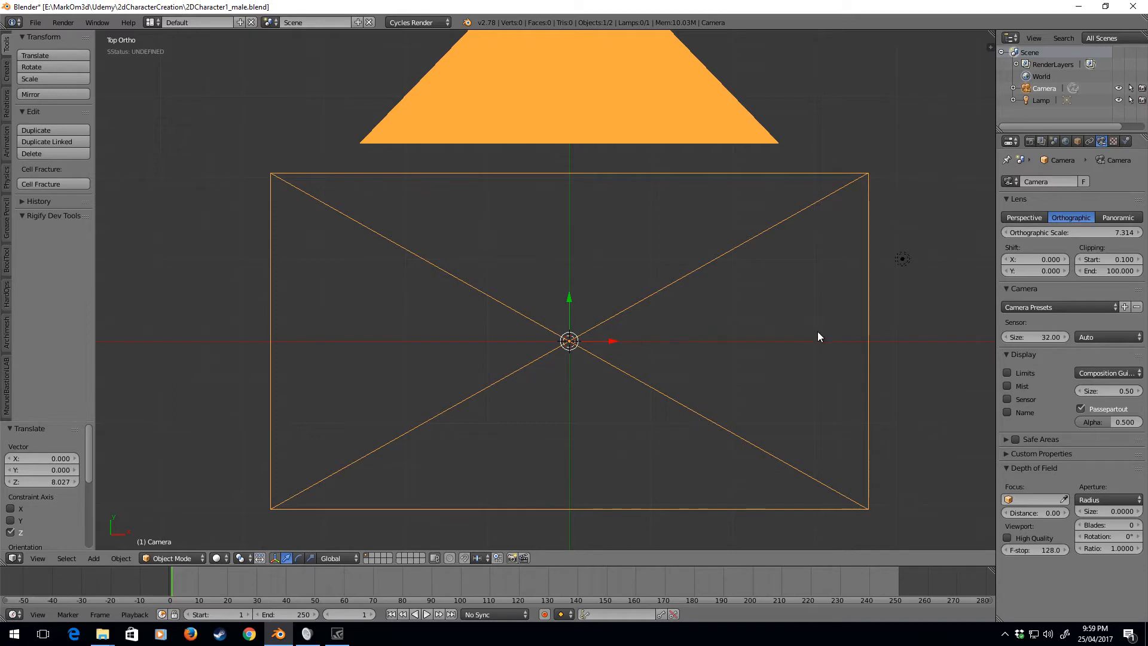
{"action": "mouse_move", "coordinate": [551, 319]}
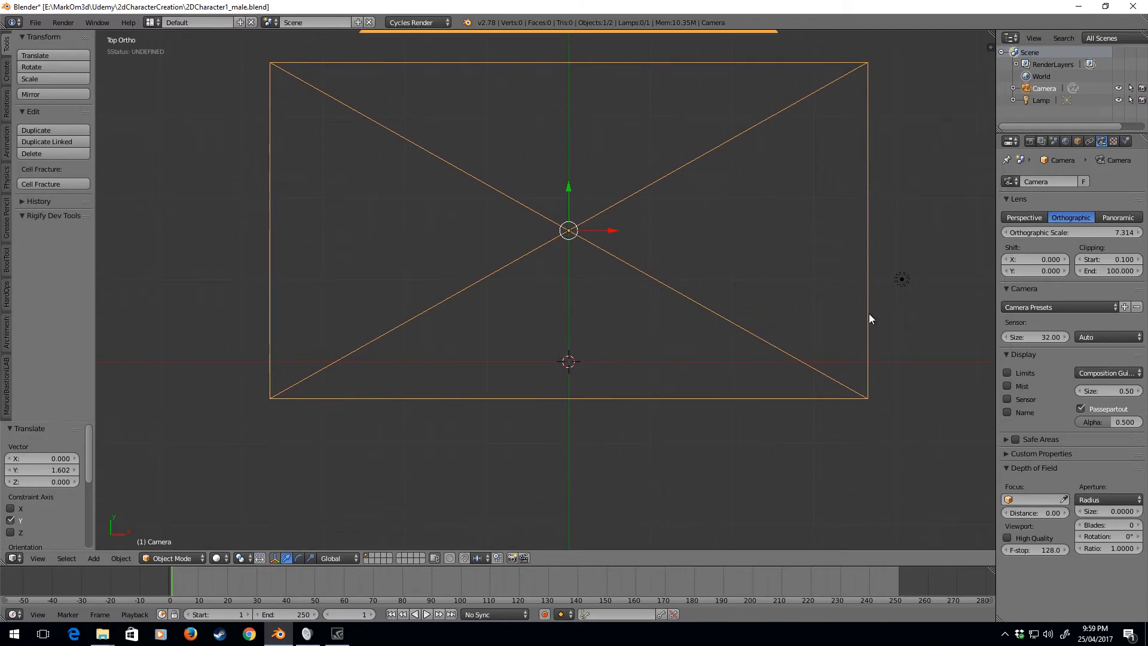
Enable Background Images in the side panel and add drawings.jpg as the background.
{"action": "key", "text": "n"}
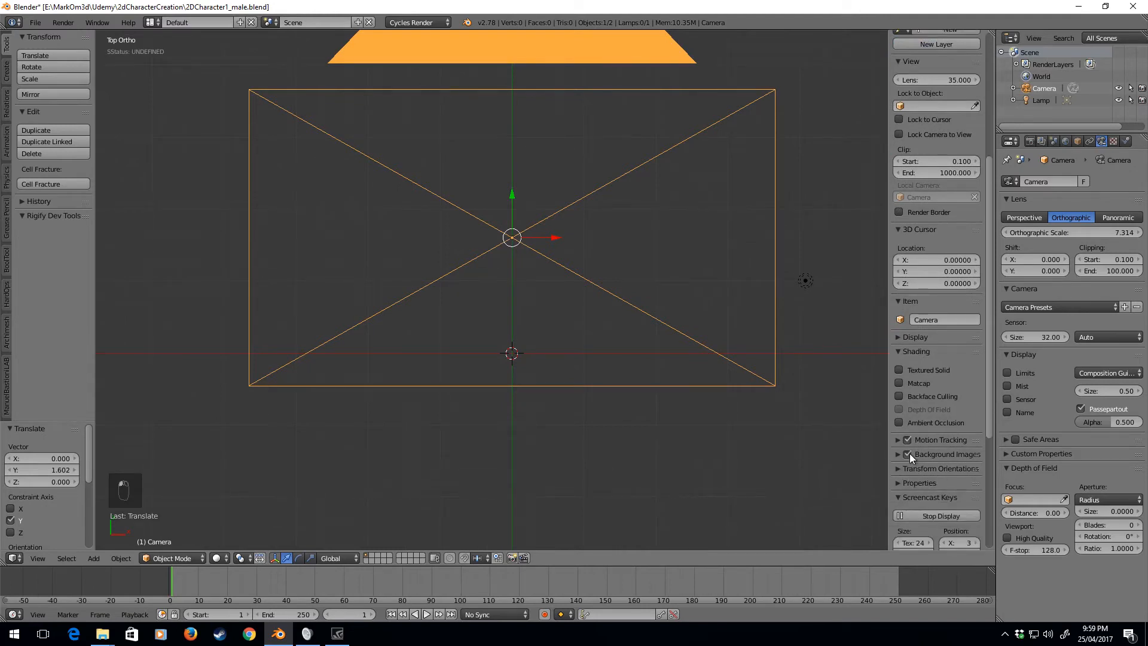
{"action": "left_click", "coordinate": [907, 454]}
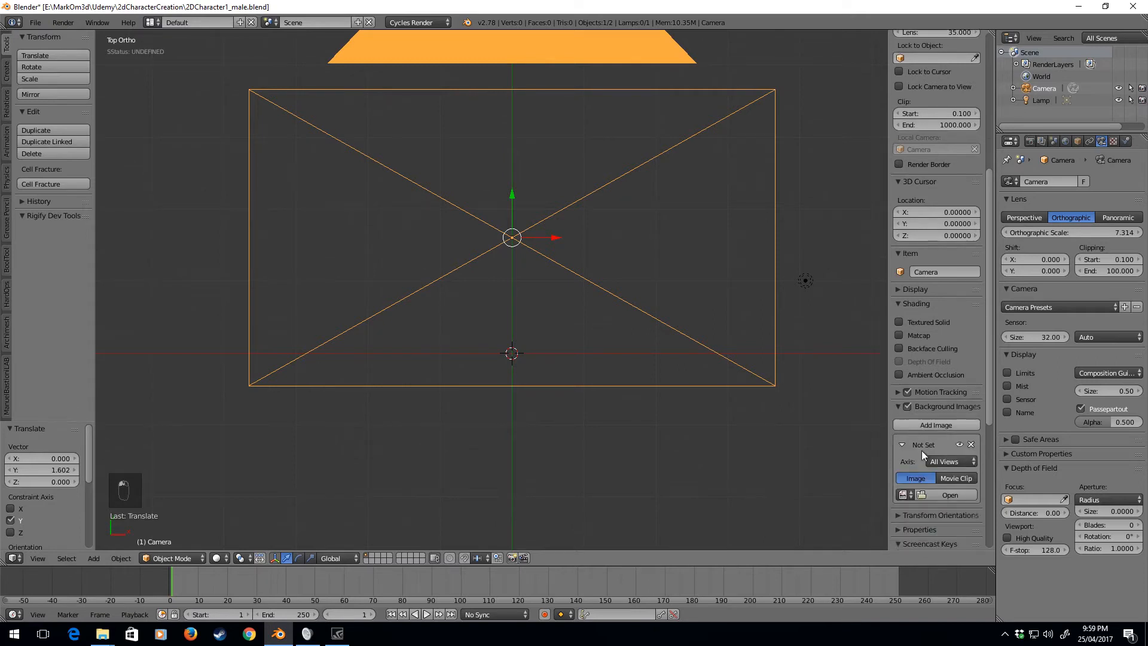
{"action": "left_click", "coordinate": [949, 494]}
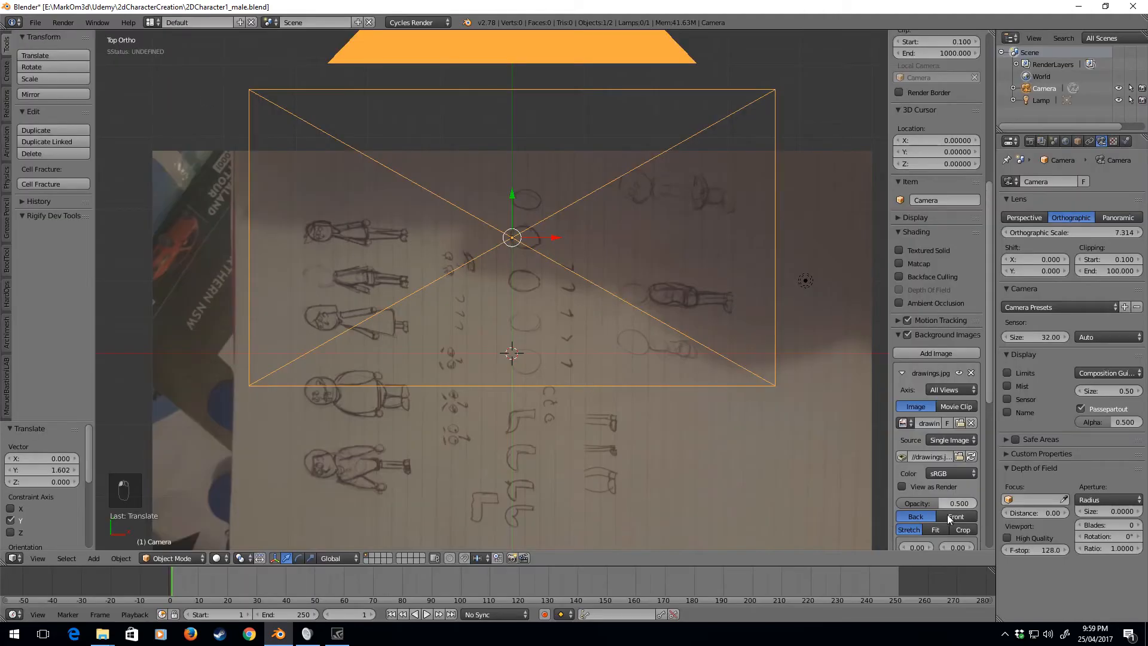
{"action": "scroll", "scroll_direction": "down", "scroll_amount": 3}
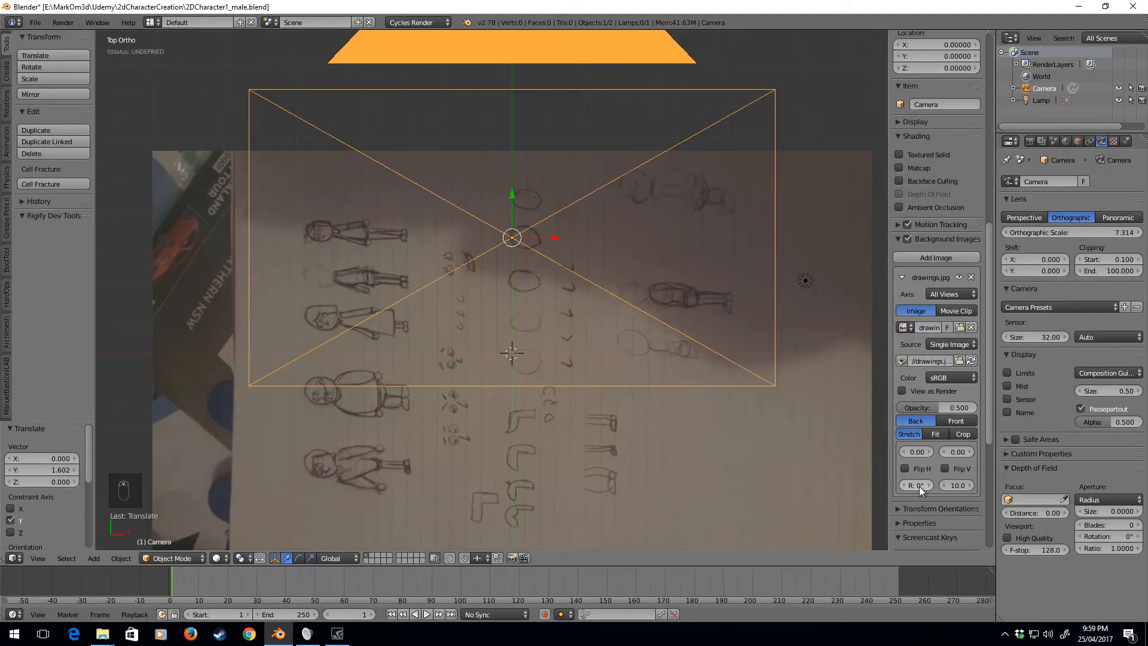
Set background rotation -90°, size 12.9, offsets X -2.14, Y -3.33.
{"action": "left_click", "coordinate": [915, 485]}
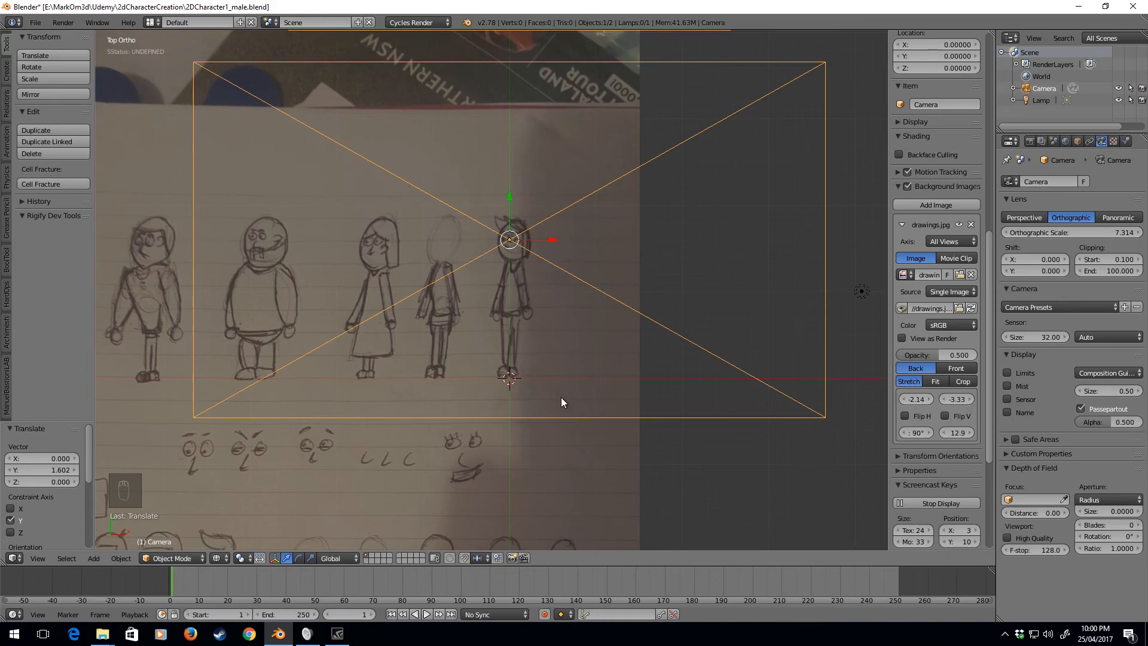
{"action": "key", "text": "m"}
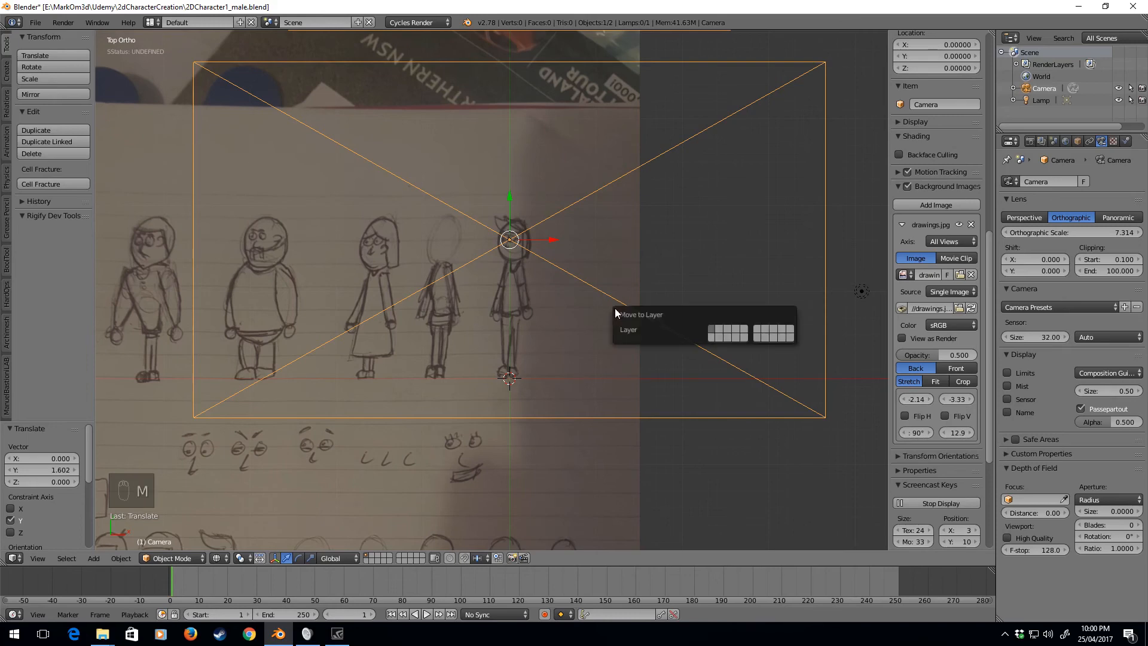